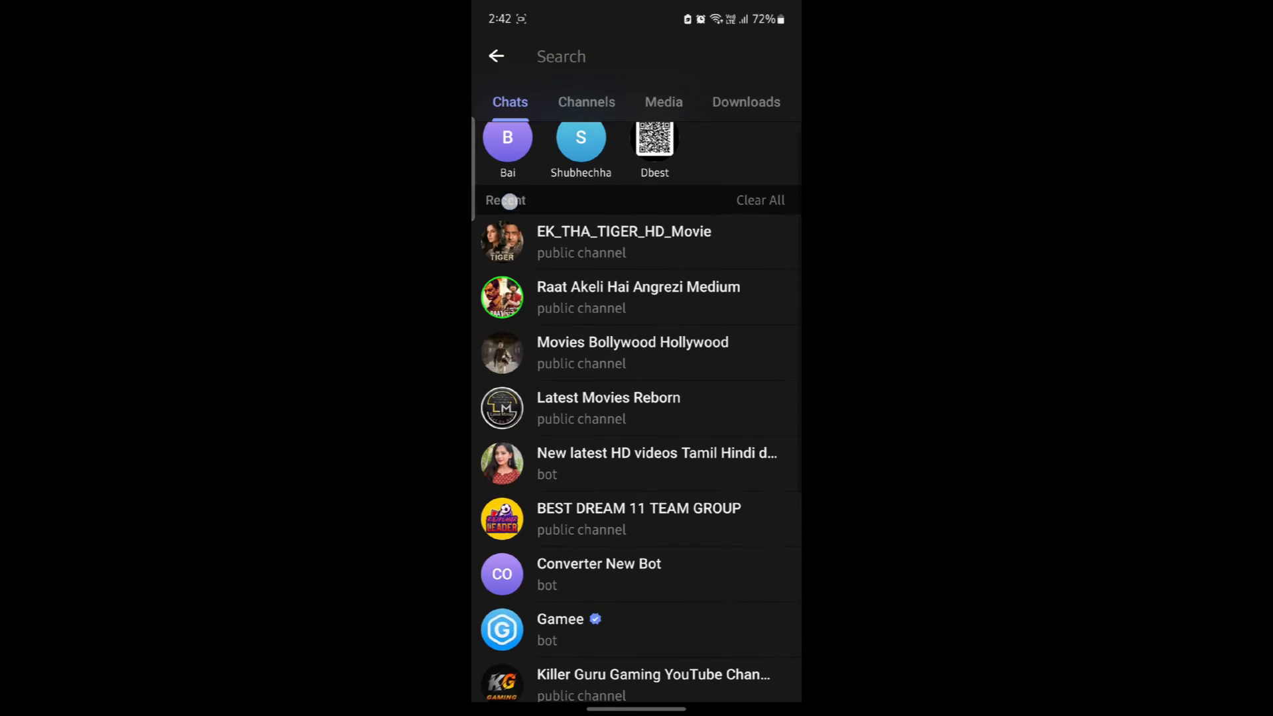
{"action": "scroll", "scroll_direction": "down", "scroll_amount": 3}
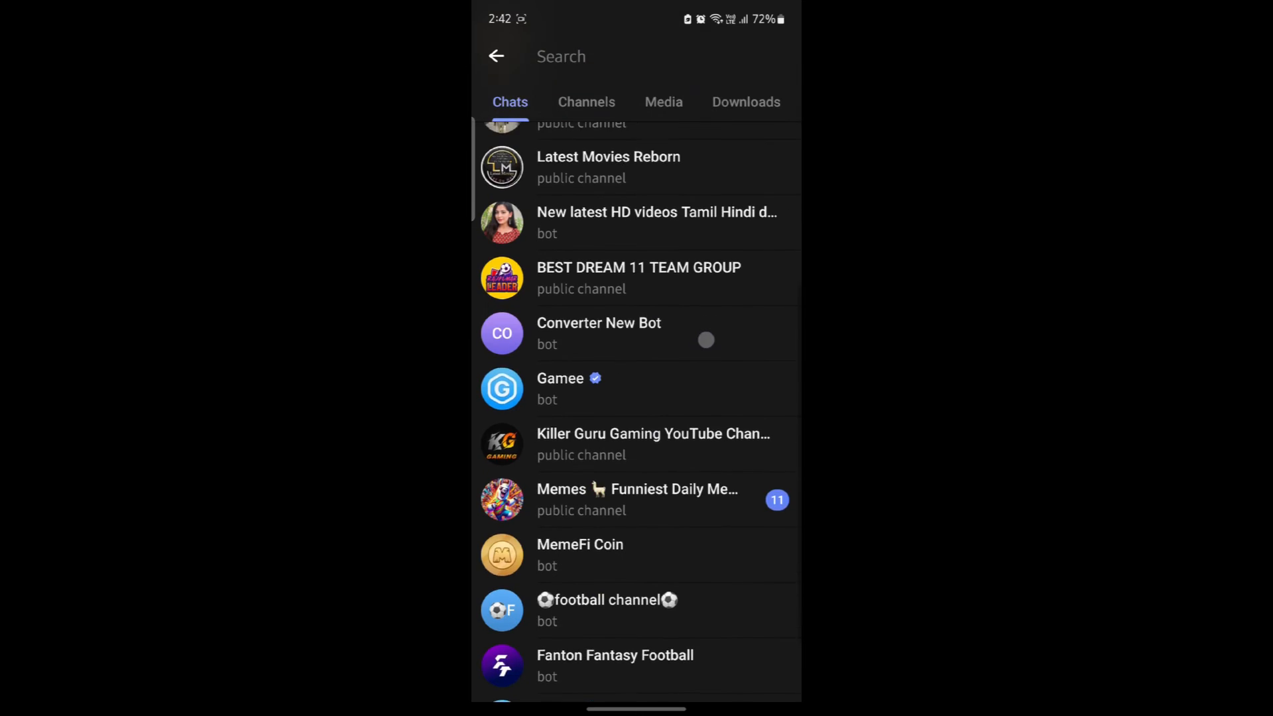
{"action": "left_click", "coordinate": [642, 445]}
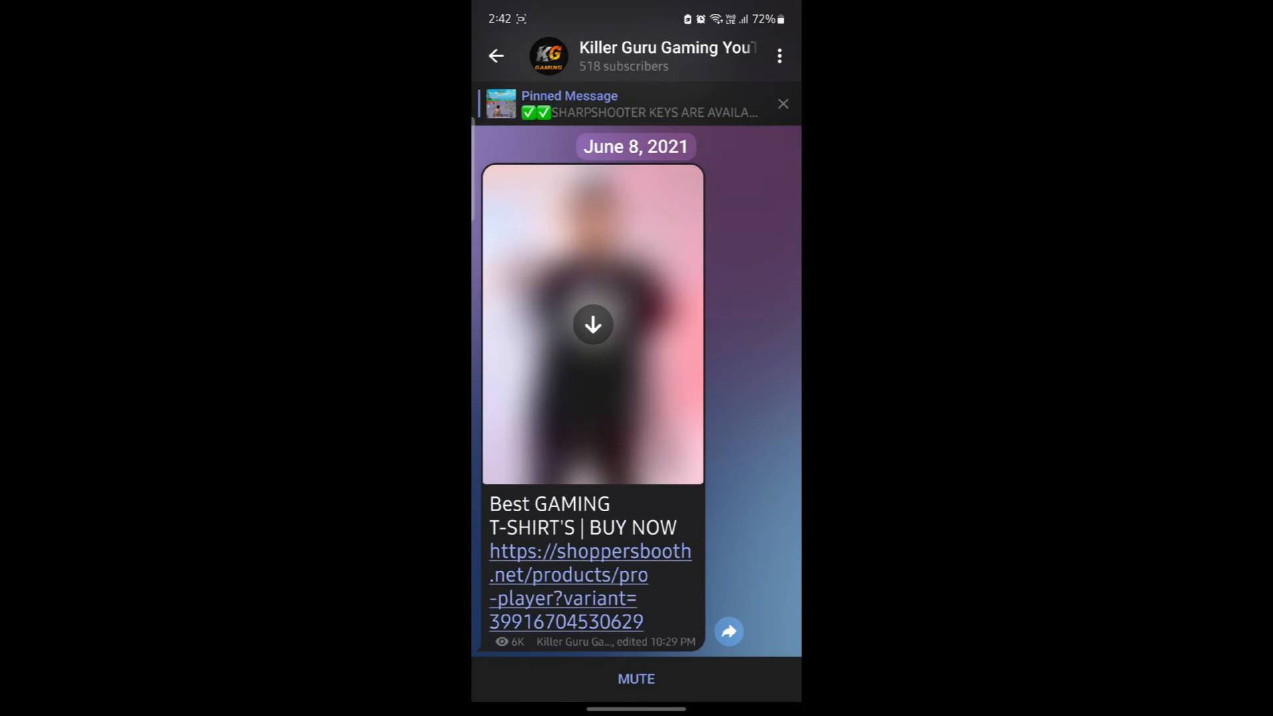
{"action": "left_click", "coordinate": [496, 55]}
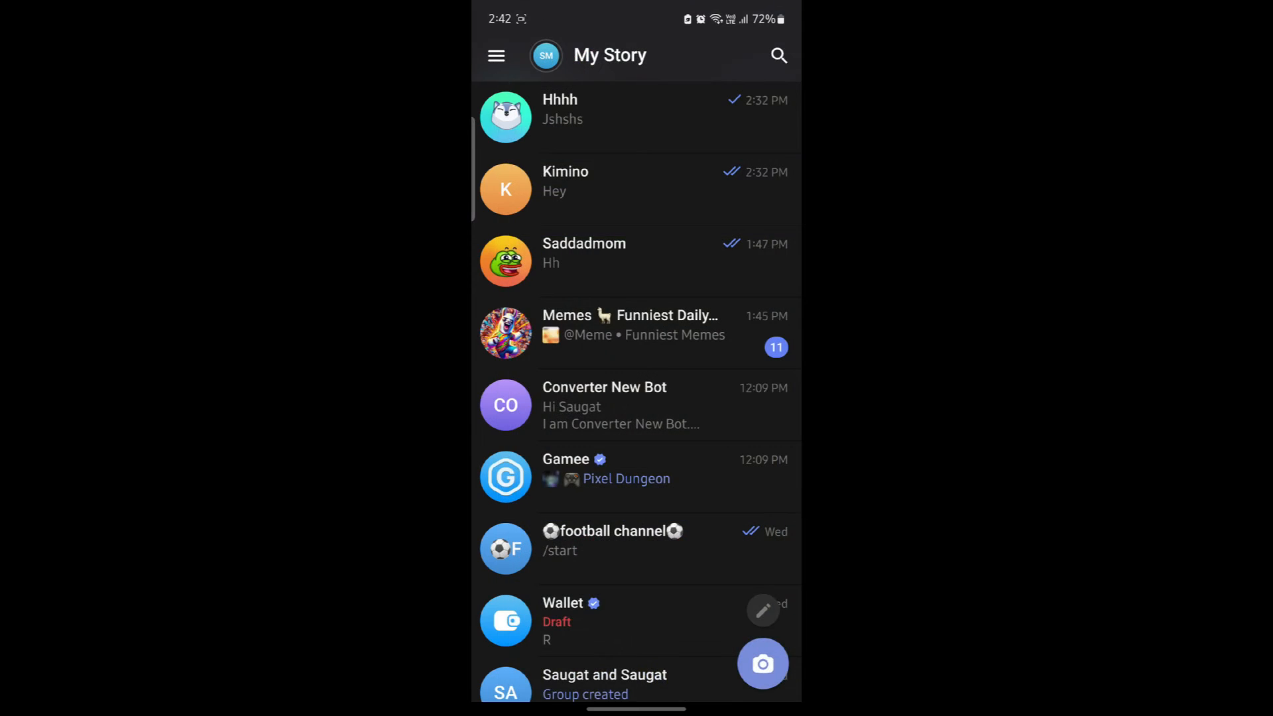
{"action": "left_click", "coordinate": [777, 55]}
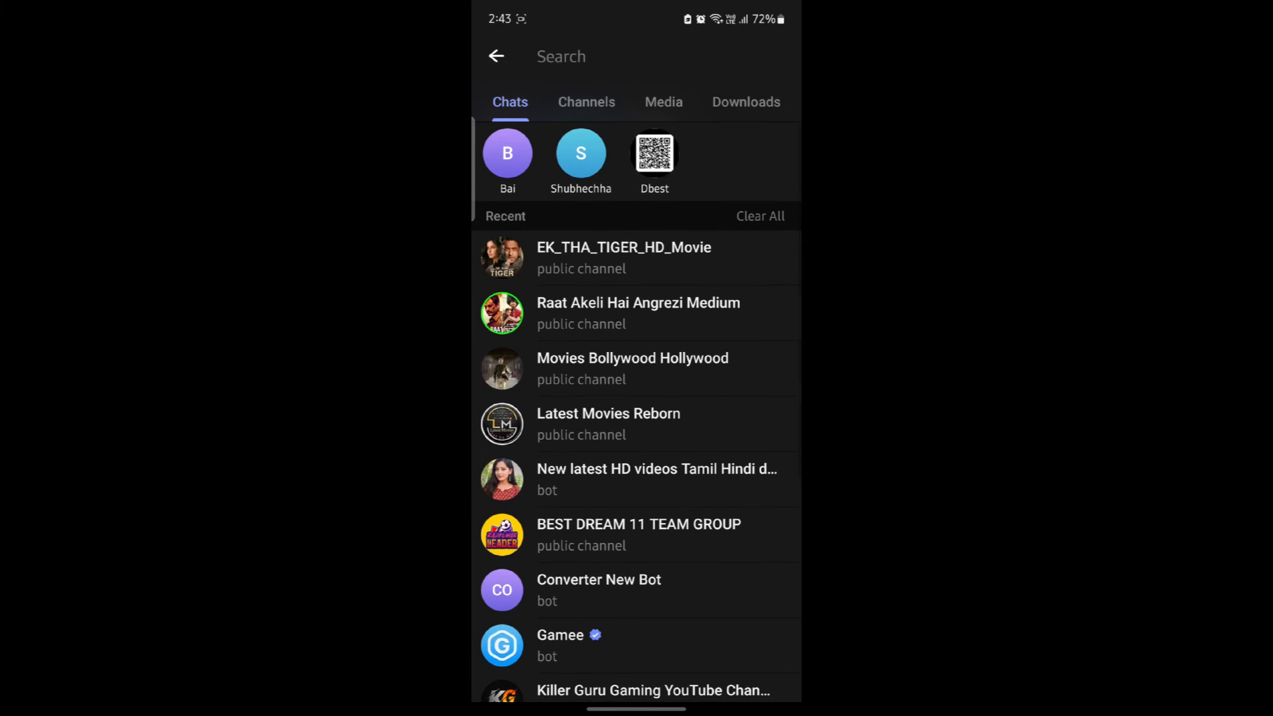
{"action": "scroll", "scroll_direction": "up", "scroll_amount": 3}
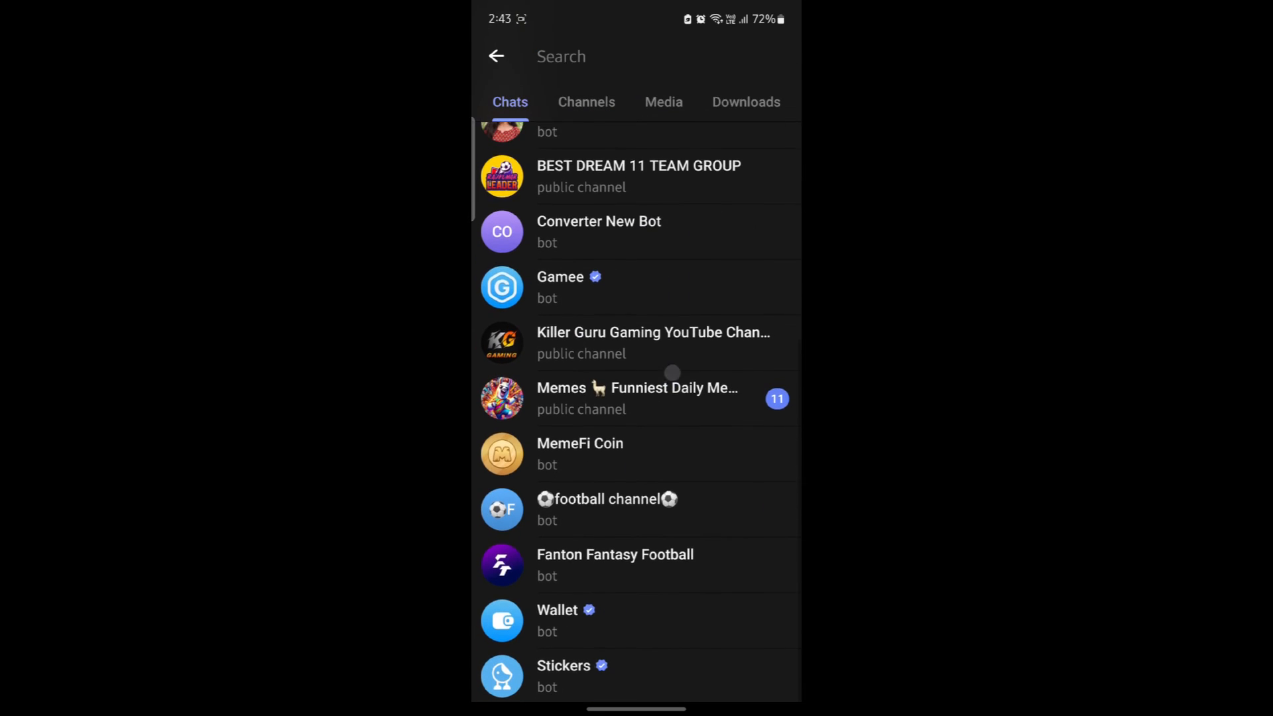